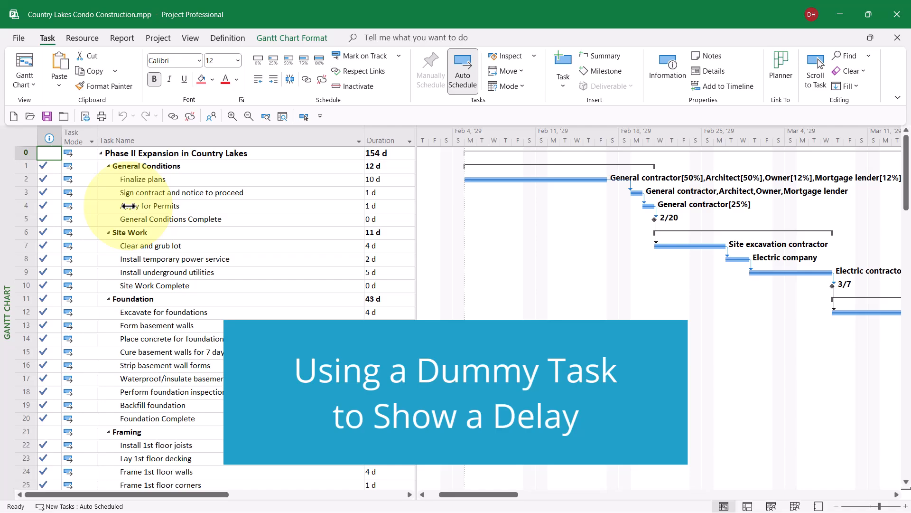
- Scroll the task table down to the framing rows around Complete roof framing
scroll(down, 3)
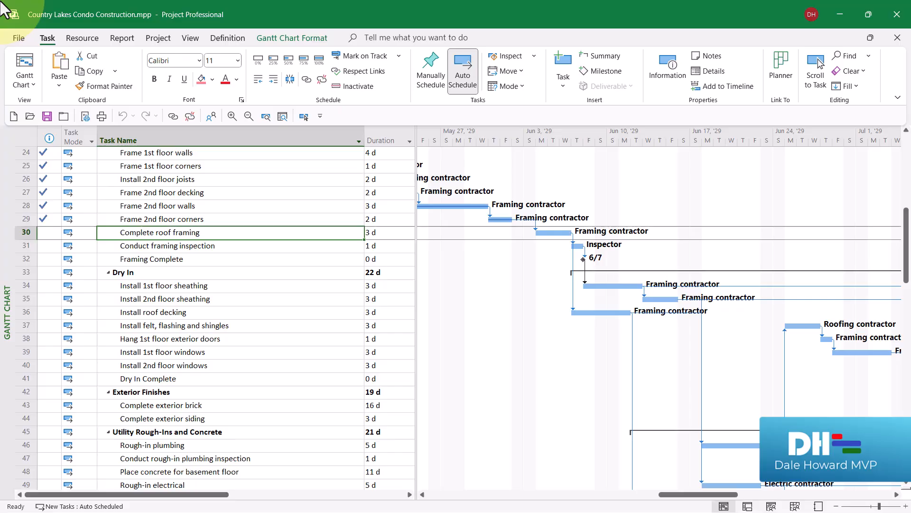
mouse_move(74, 182)
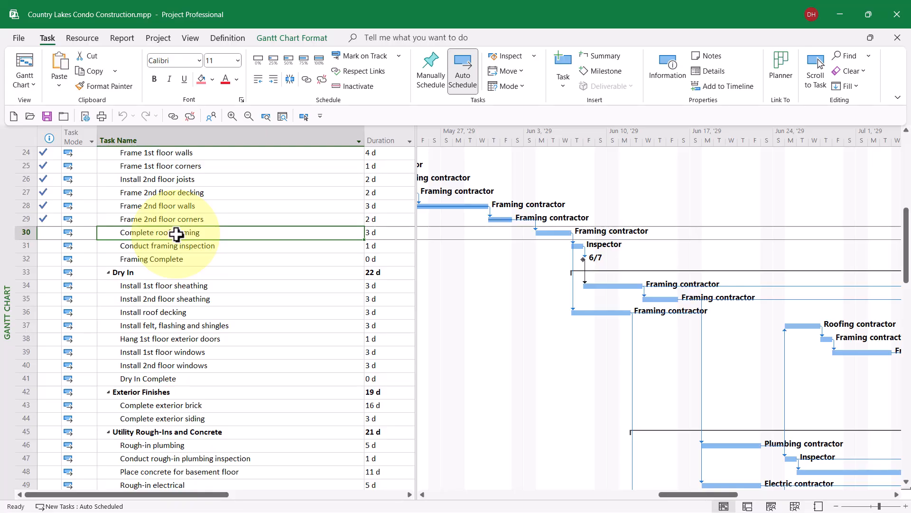
- Insert a new task 'Hurricane Delay' above Complete roof framing via the row's context menu
right_click(159, 233)
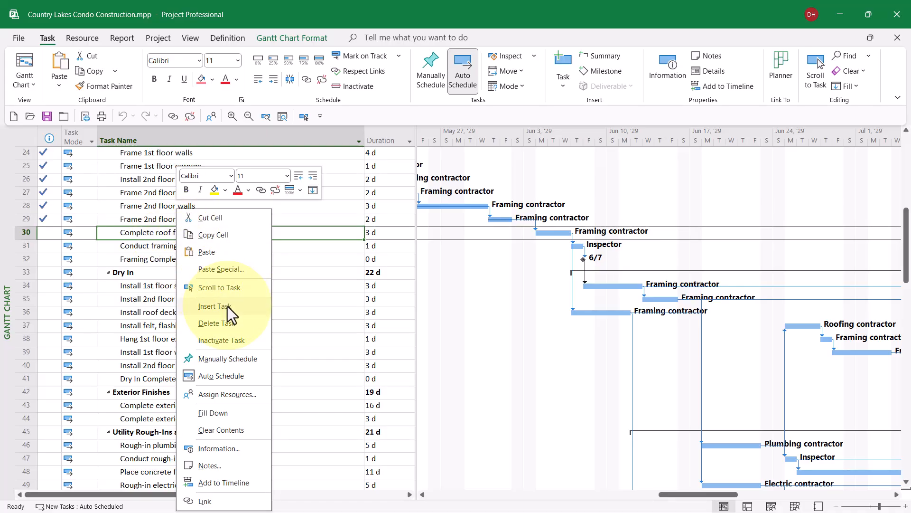
click(214, 307)
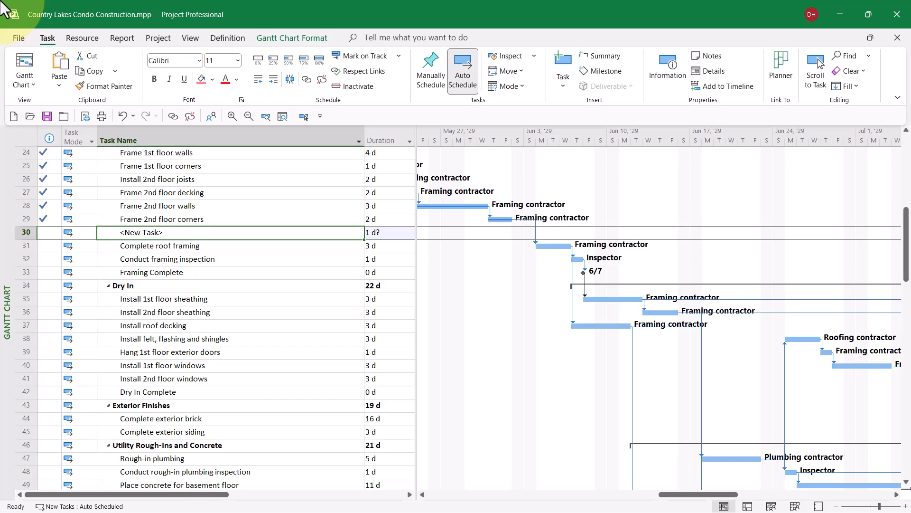
text(Hurricane Delay)
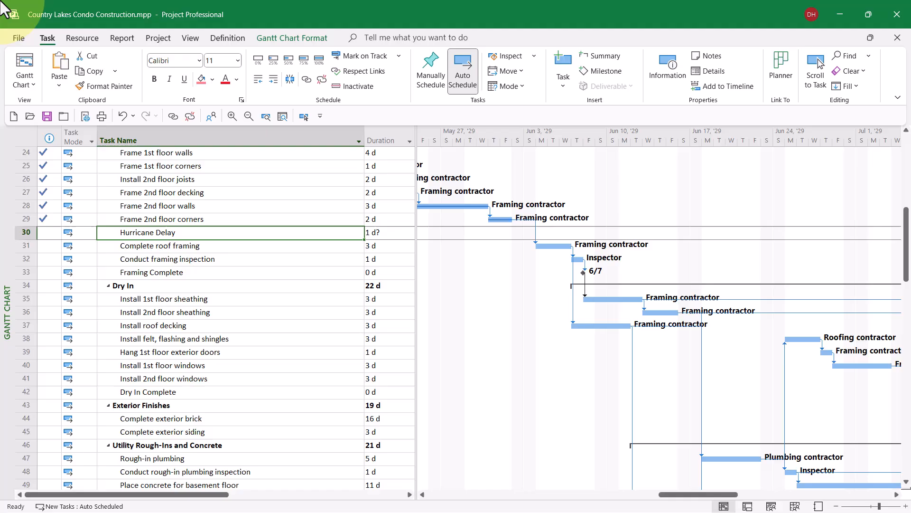
click(175, 245)
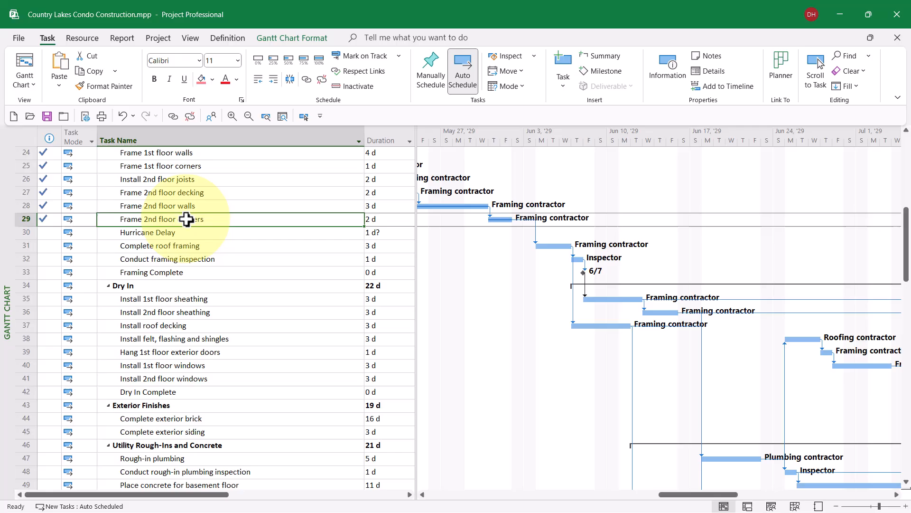
- Select Frame 2nd floor corners through Hurricane Delay to link them in sequence
click(148, 231)
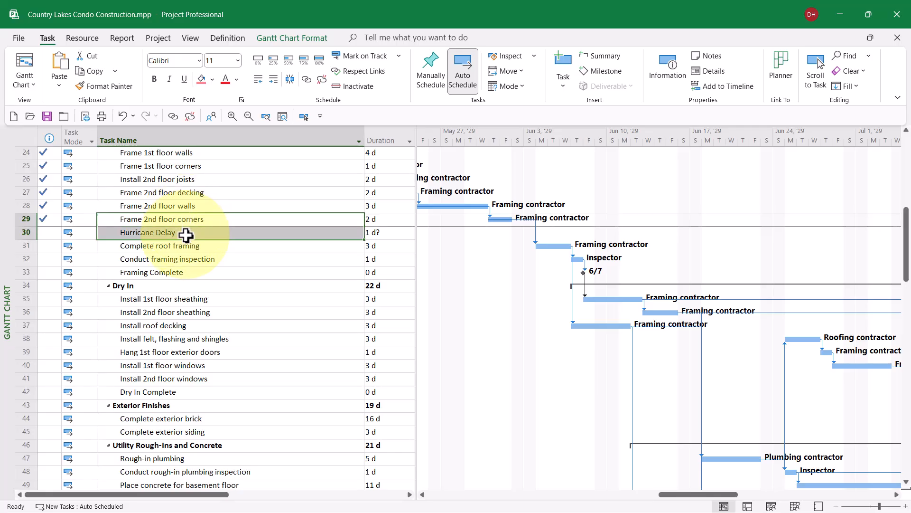
click(169, 245)
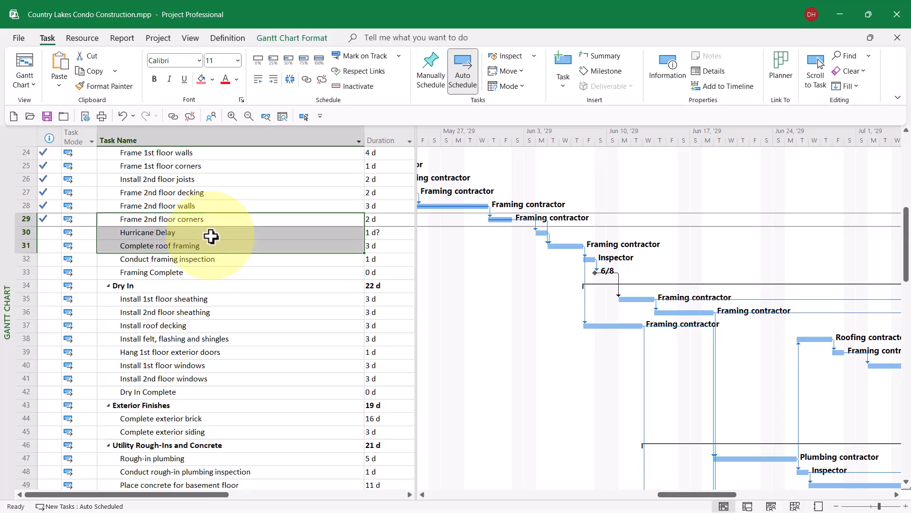
click(147, 231)
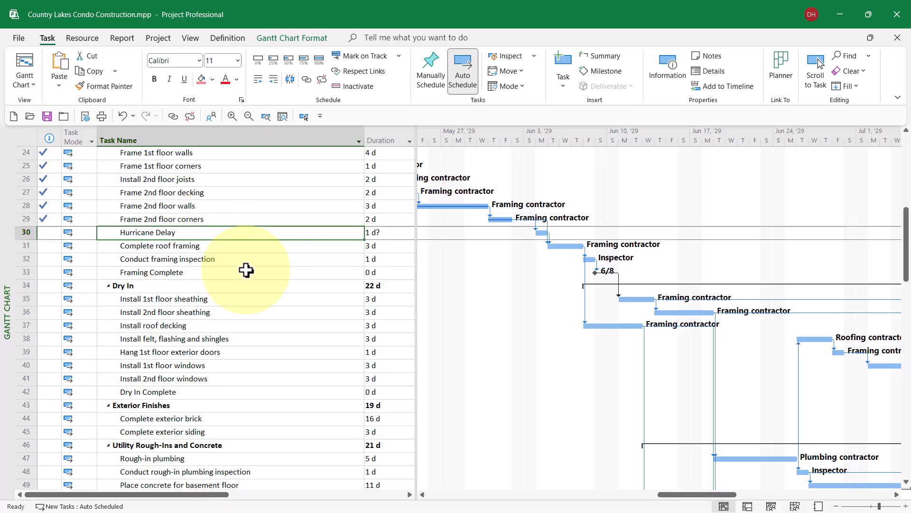
mouse_move(375, 242)
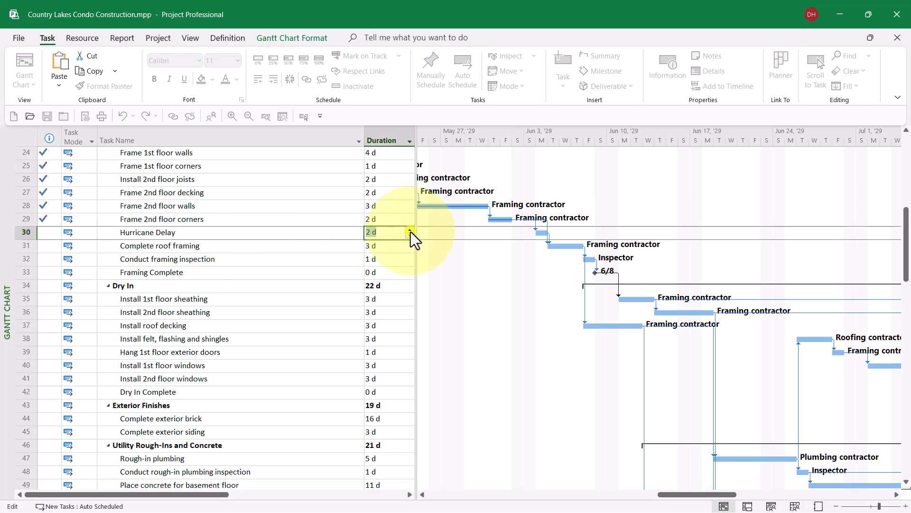
- Set Hurricane Delay's duration to 7 d, pushing Framing Complete to 6/18
text(7 d)
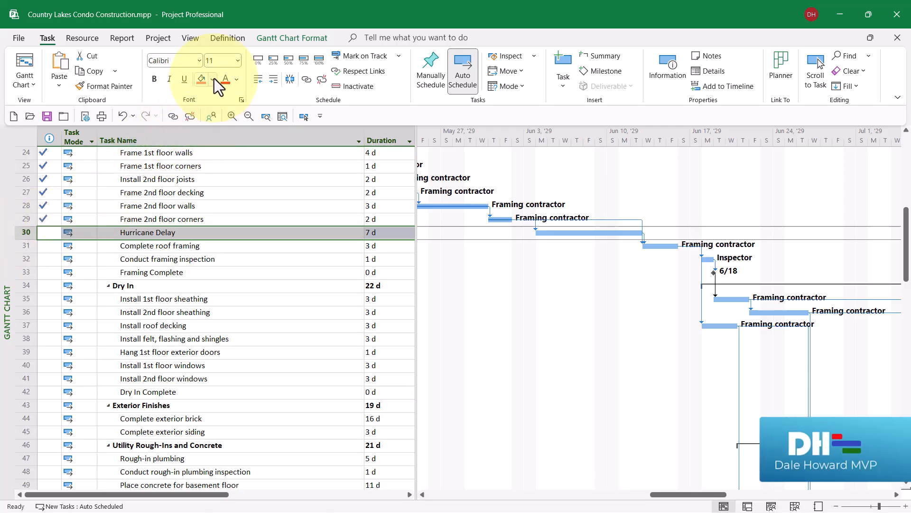
- Shade the Hurricane Delay row with the recent salmon background colour
click(203, 79)
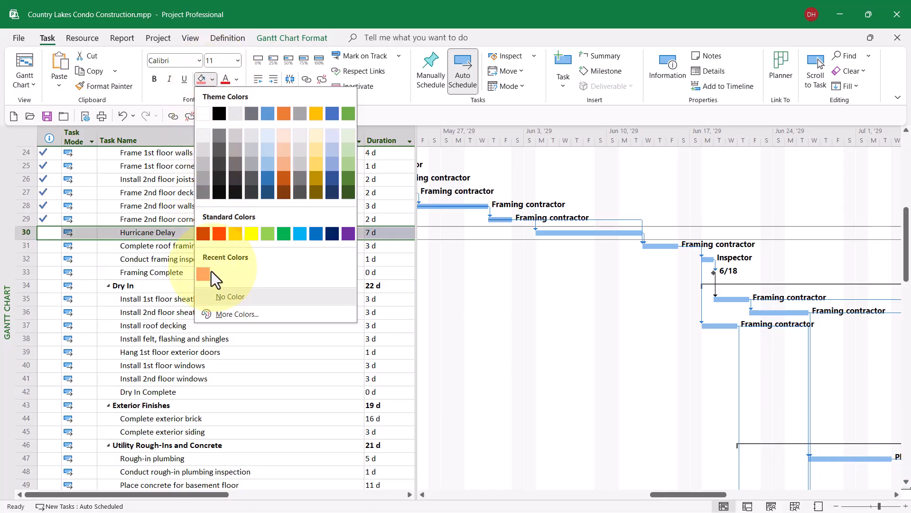
mouse_move(203, 274)
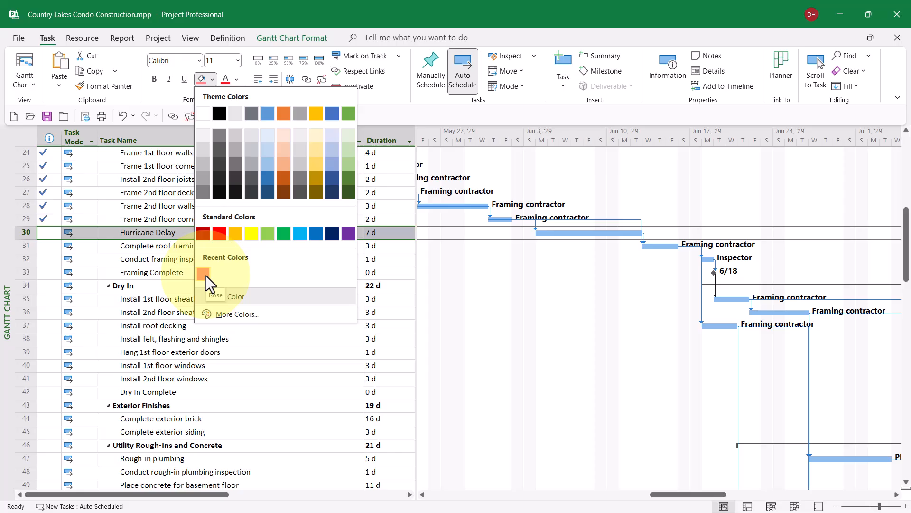
click(203, 274)
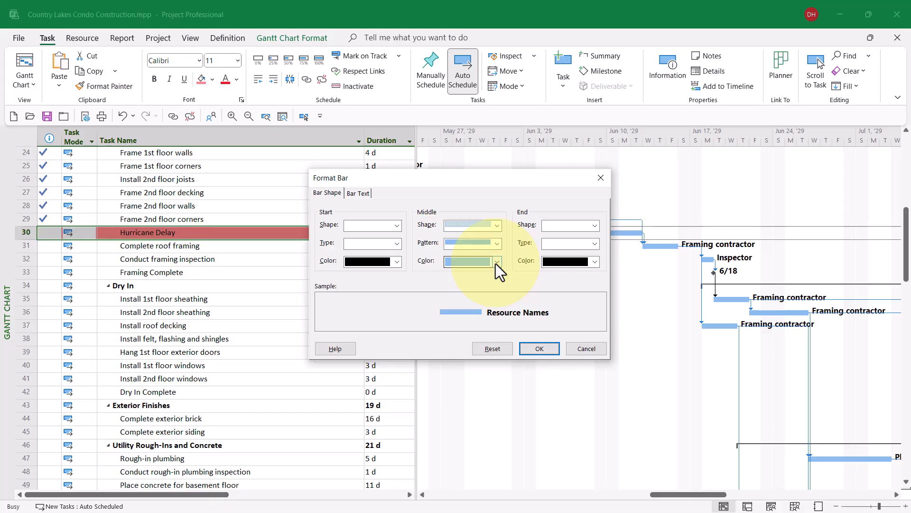
- Set the Hurricane Delay bar's middle colour to the same salmon and apply it
click(496, 261)
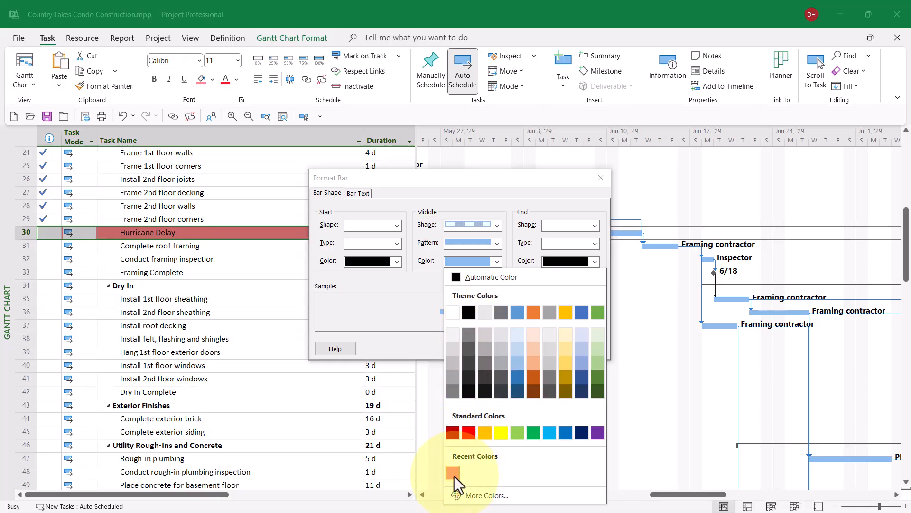
click(454, 472)
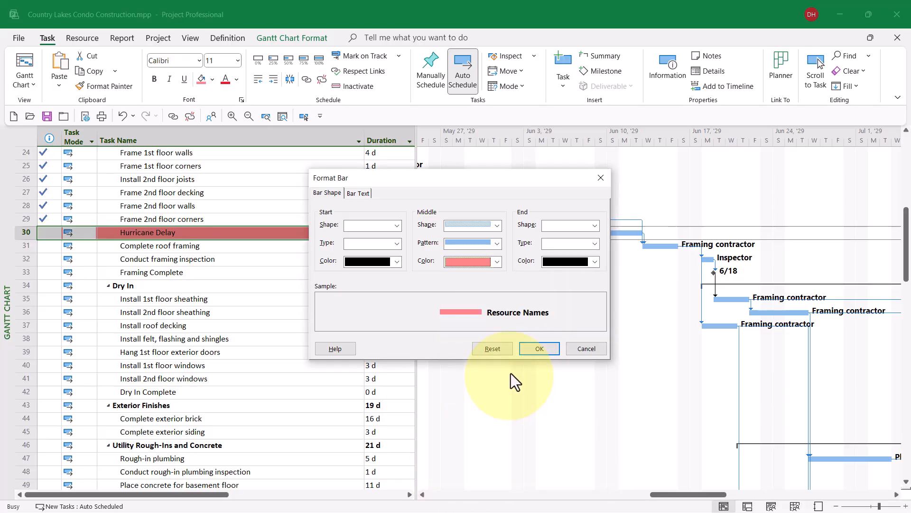
click(538, 348)
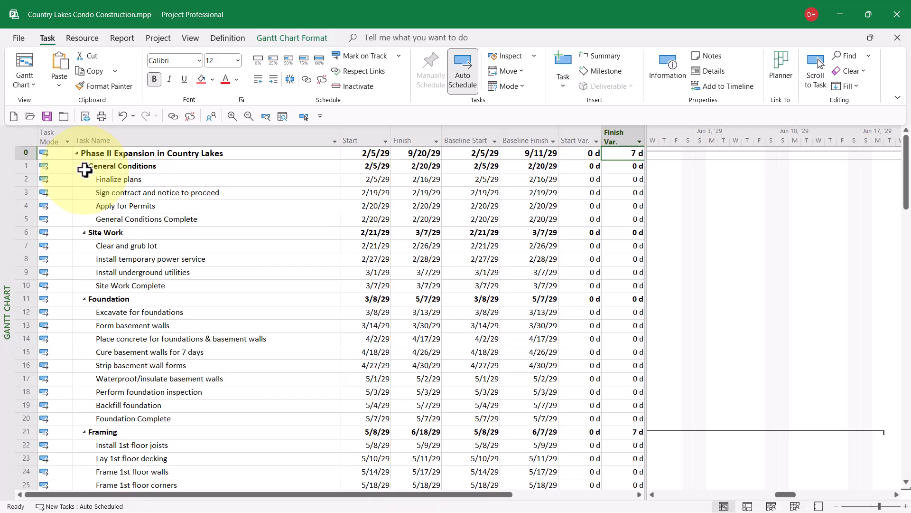
- Collapse the General Conditions and Foundation summary tasks to expose Hurricane Delay
click(76, 165)
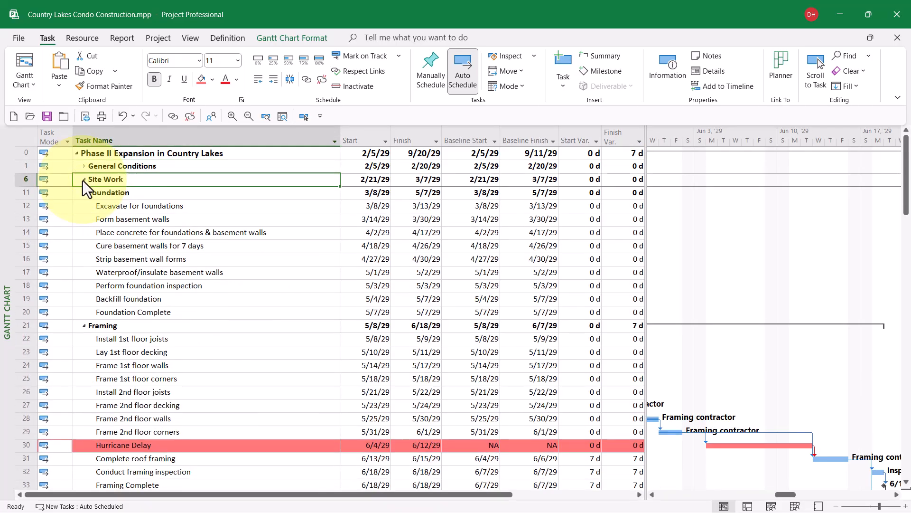
click(108, 191)
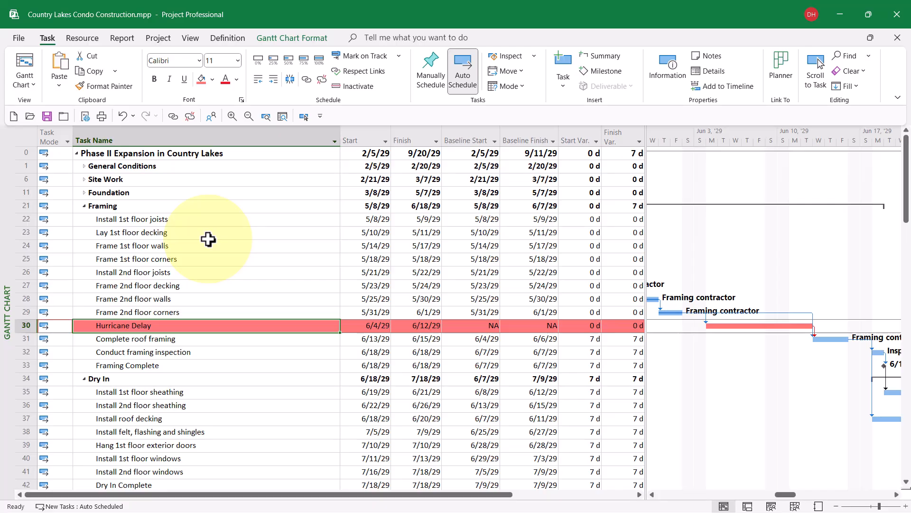
mouse_move(193, 325)
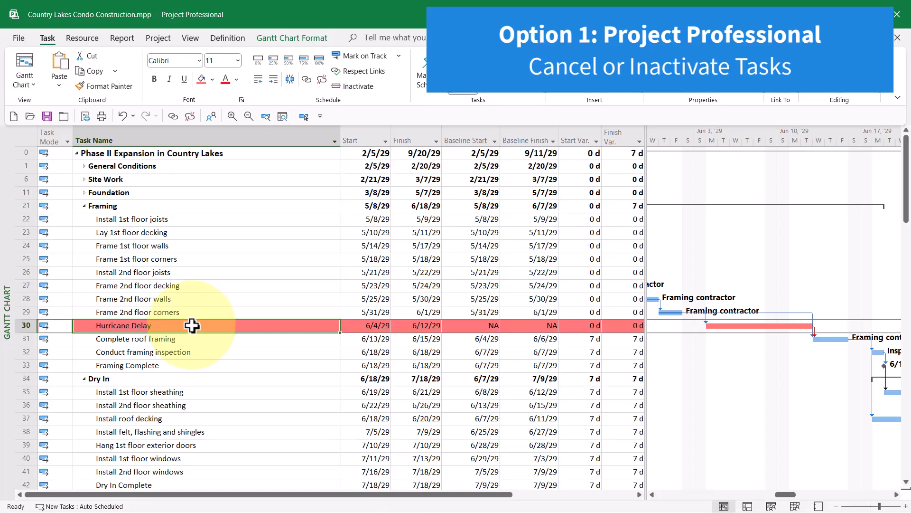
- Inactivate Hurricane Delay and check Finish Var. returns to 0 days, finish 9/11/29
right_click(122, 325)
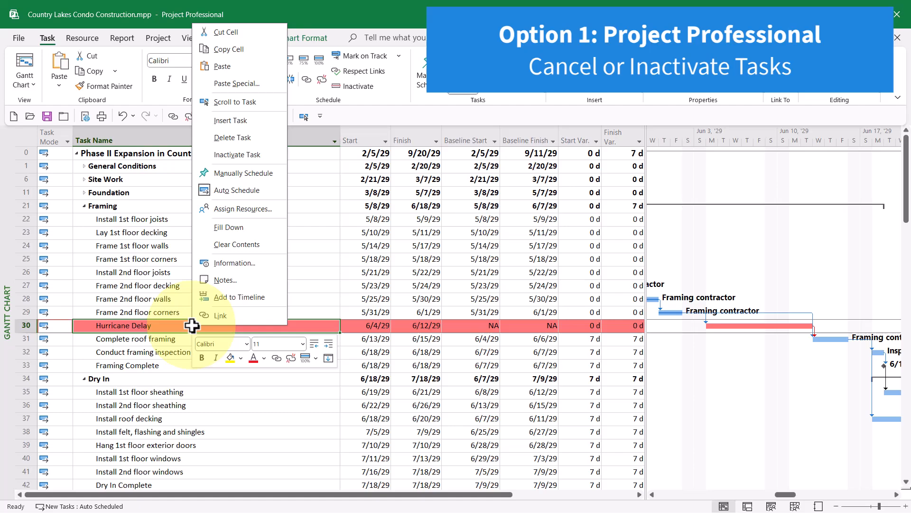
mouse_move(242, 173)
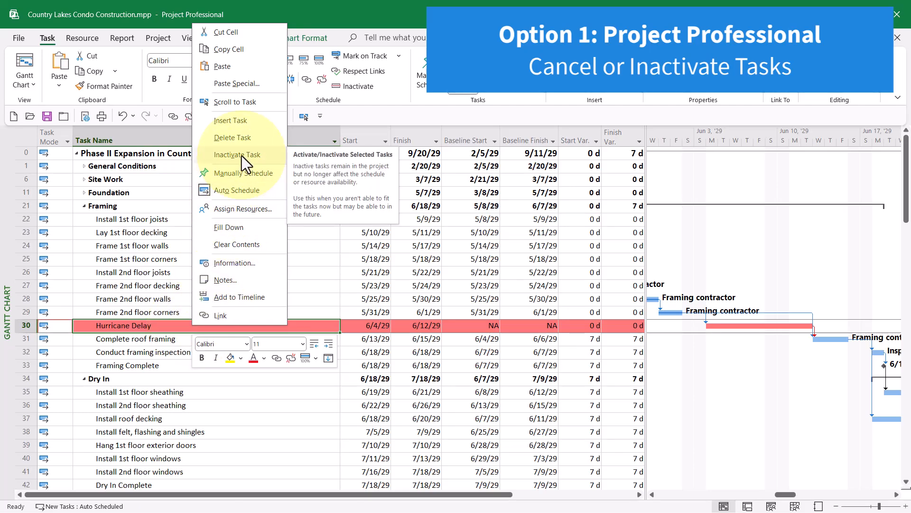
click(236, 154)
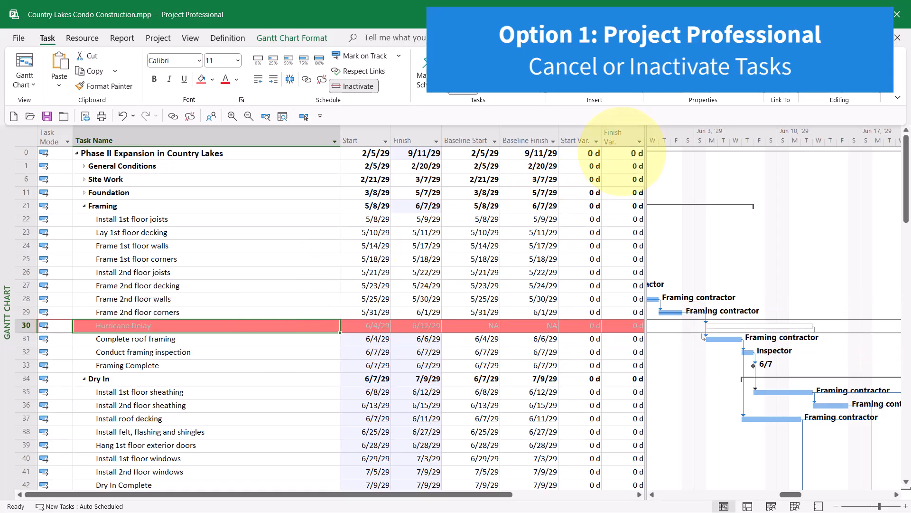
click(623, 136)
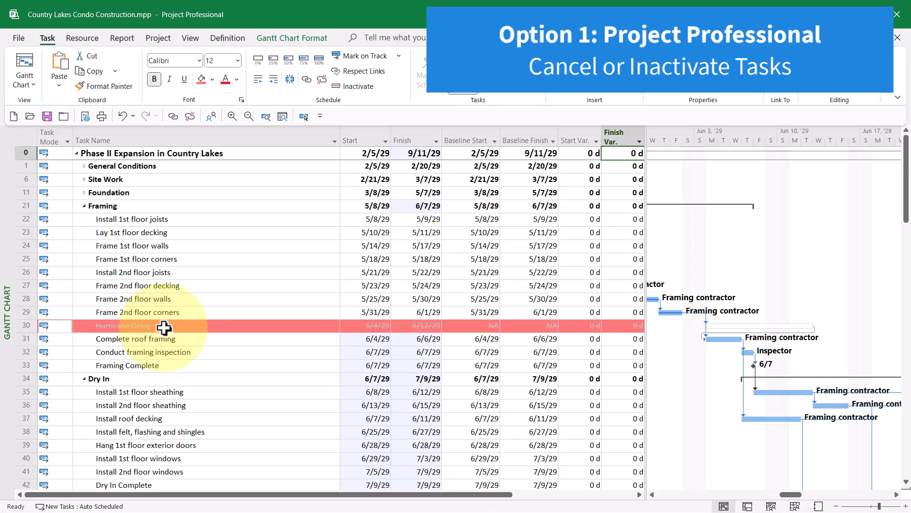
- Reactivate Hurricane Delay, restoring the 7-day variance and 9/20/29 finish
right_click(140, 324)
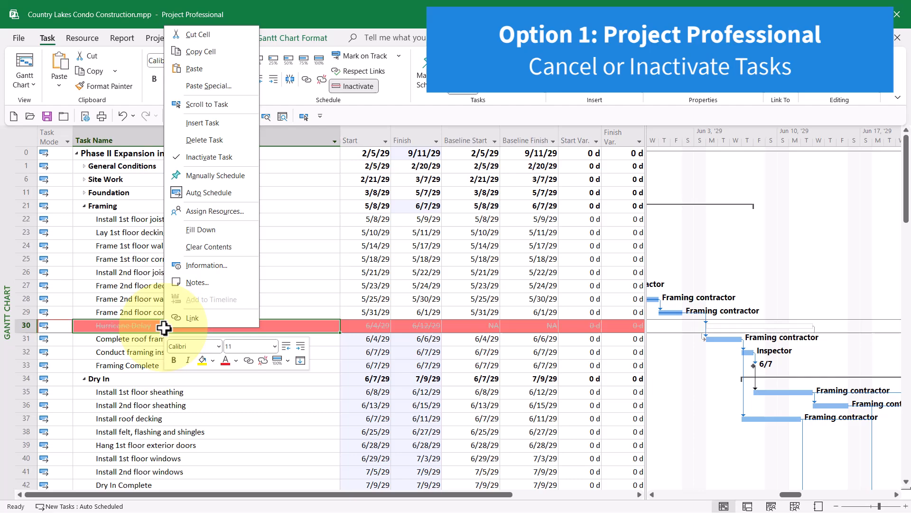
mouse_move(209, 157)
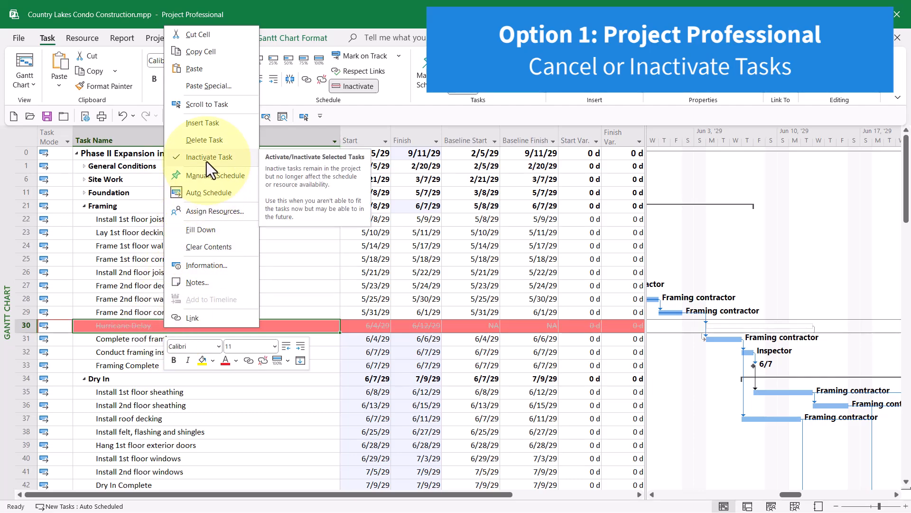
click(205, 157)
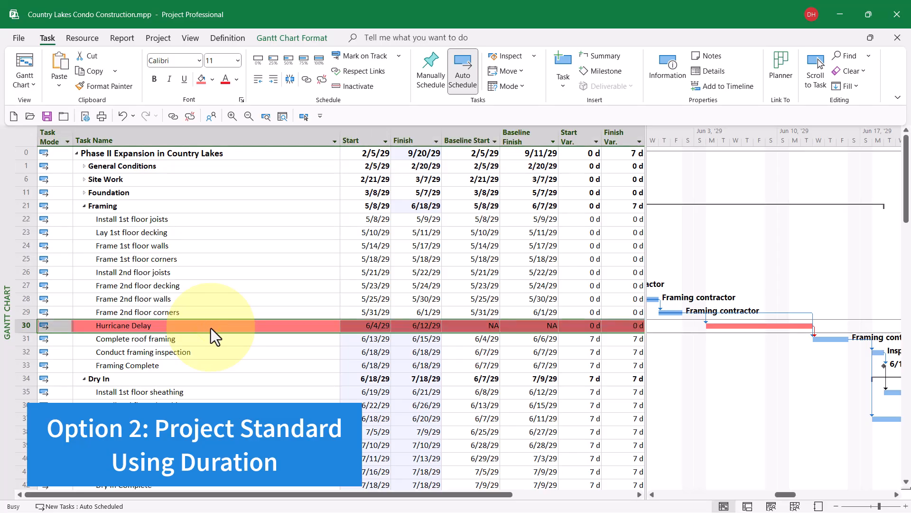
- Set Hurricane Delay's duration to 0d in Task Information, returning variance to 0 days
double_click(123, 326)
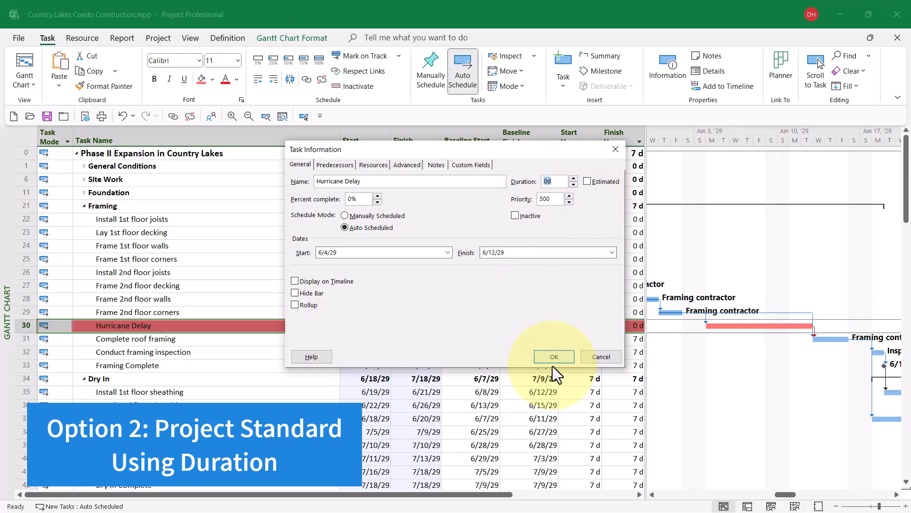
click(553, 356)
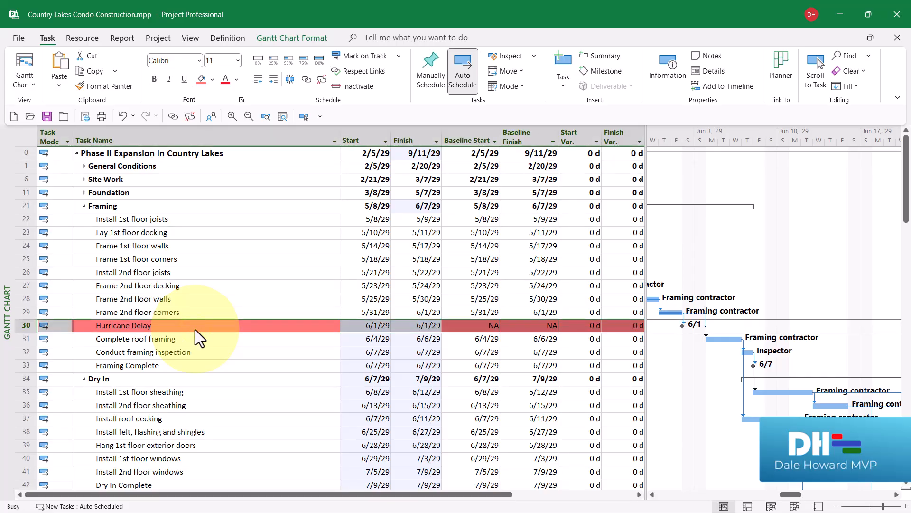
- Set Hurricane Delay's duration to 7d, pushing the finish to 9/20/29 with 7 days variance
double_click(122, 325)
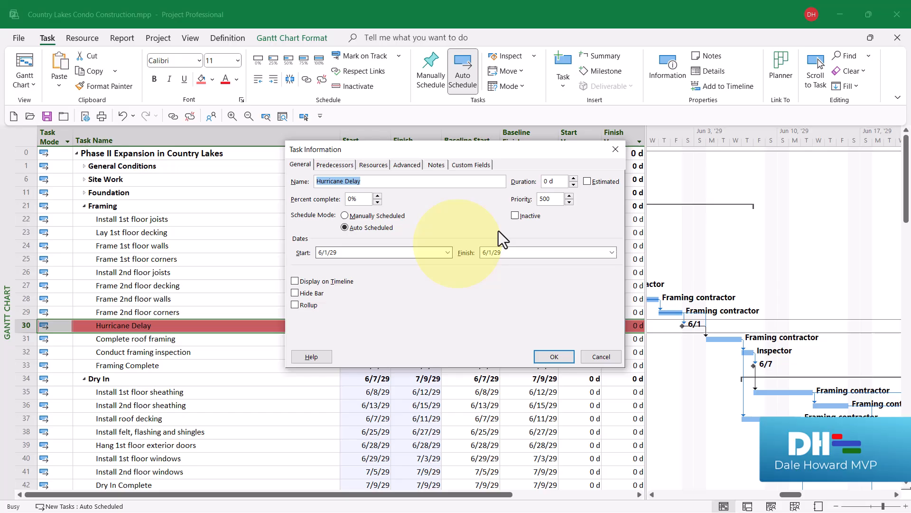
click(573, 177)
text(7d)
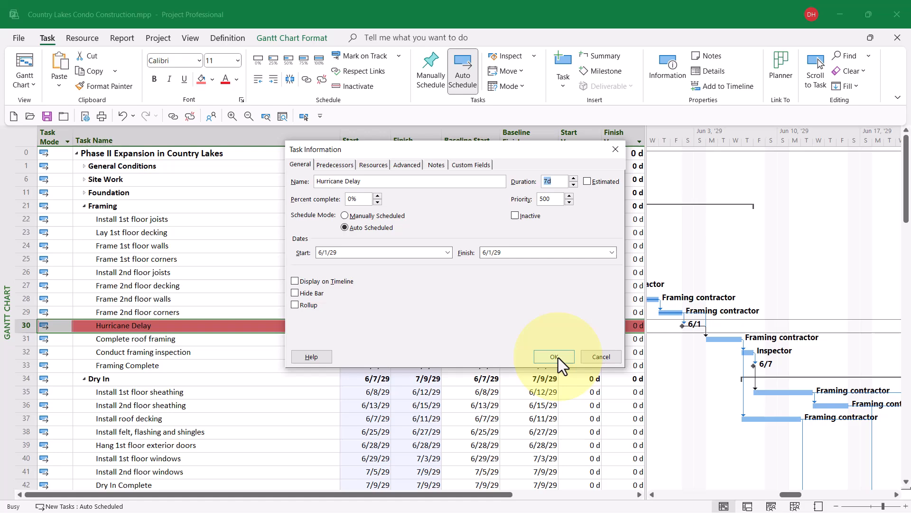
click(553, 356)
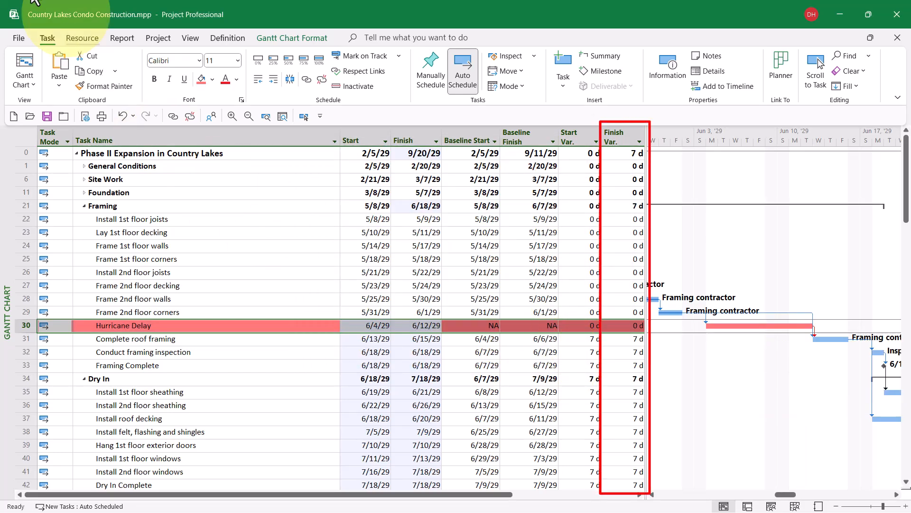